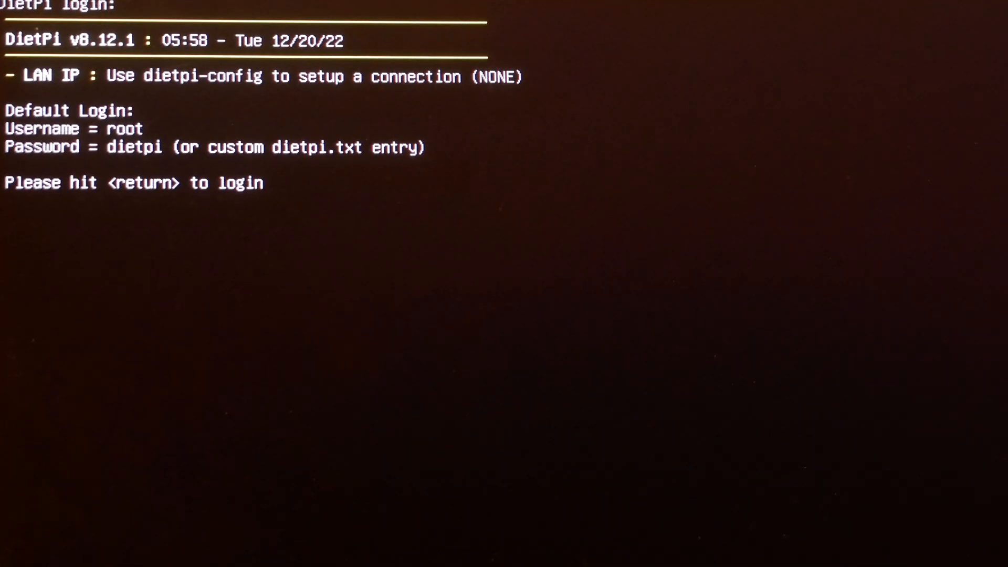
# Dismiss the DietPi welcome screen showing default credentials to reach the login prompt.
pyautogui.press('Return')
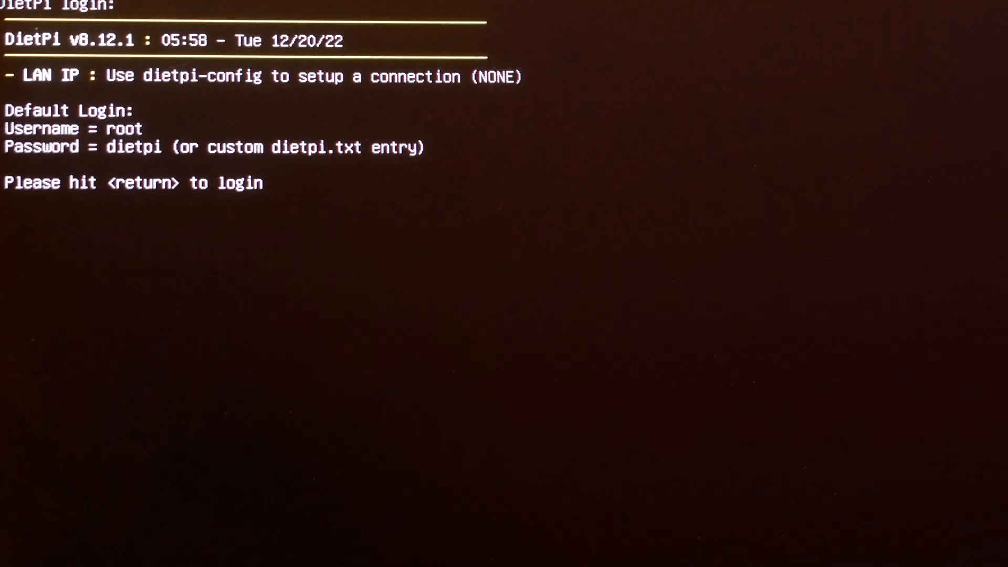
pyautogui.press('Return')
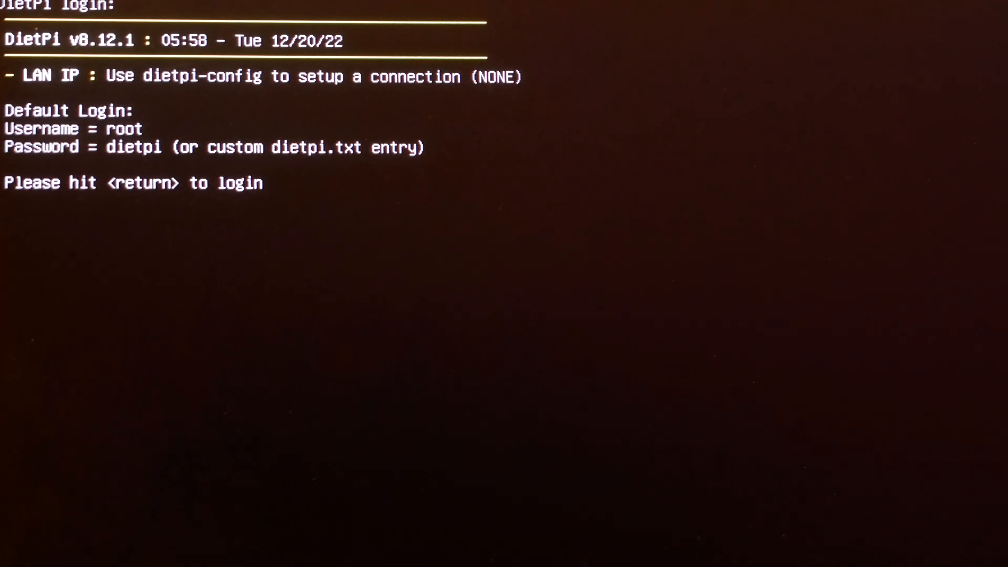
pyautogui.press('Return')
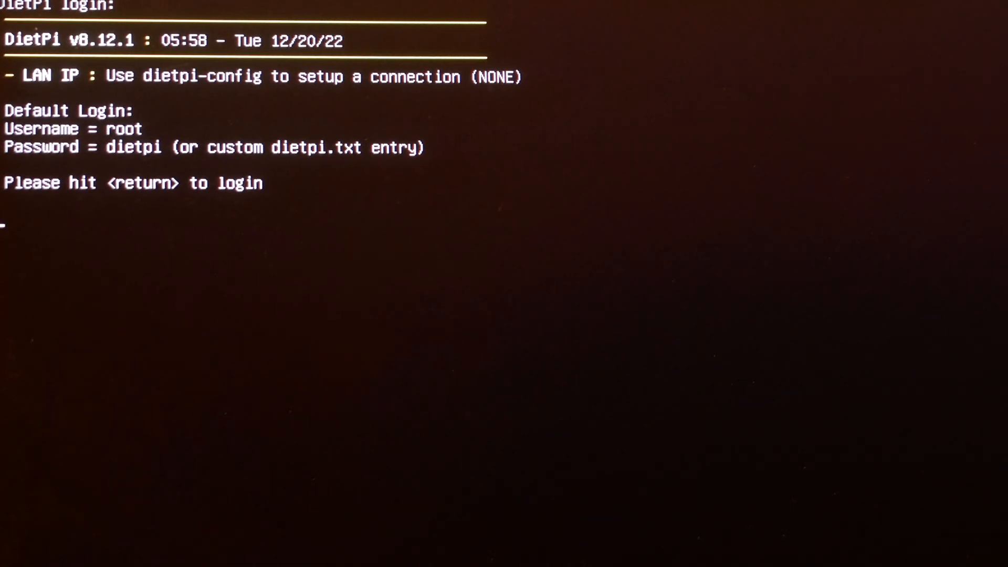
# Log in with the username root to start first-run setup.
pyautogui.write('ro')
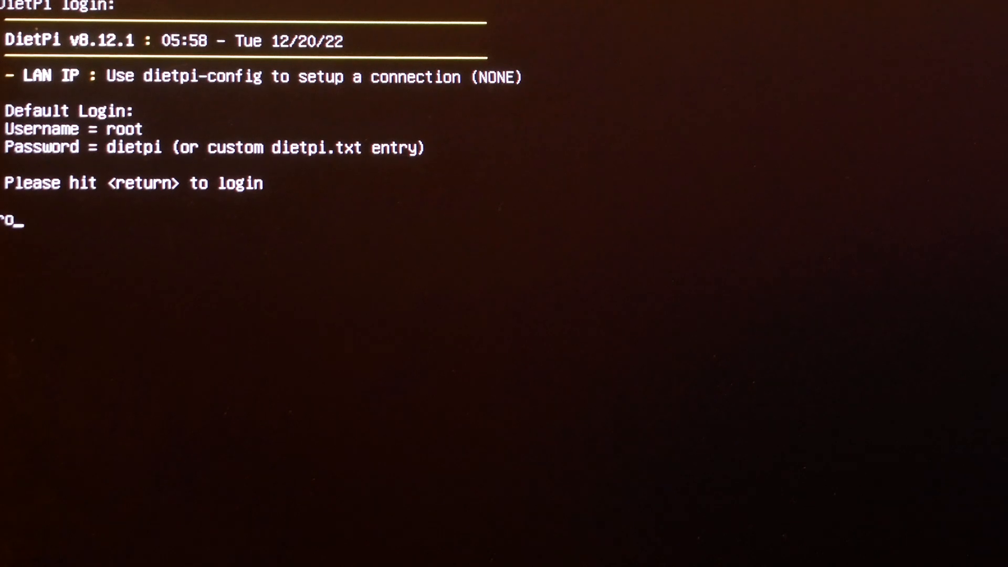
pyautogui.press('Return')
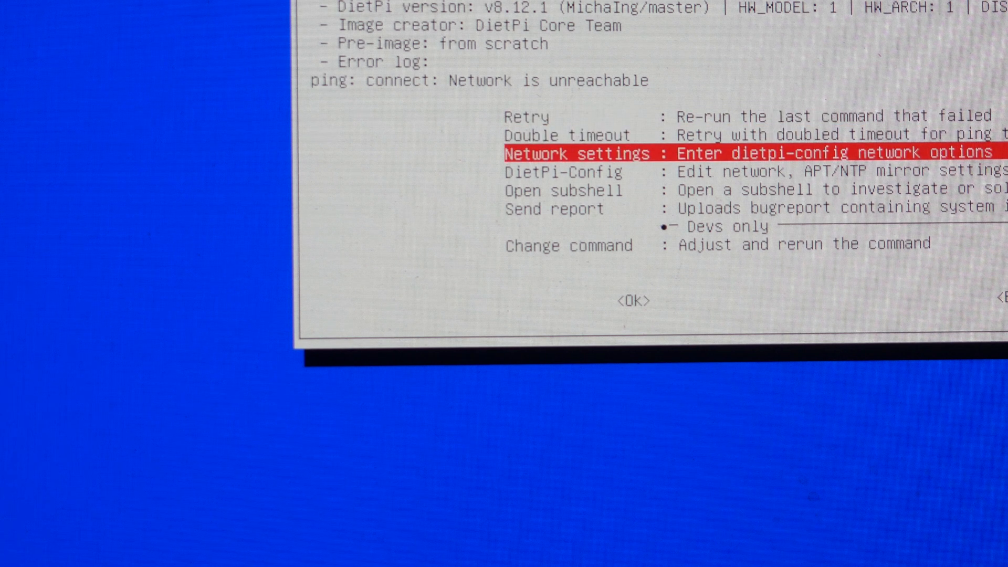
pyautogui.press('Down')
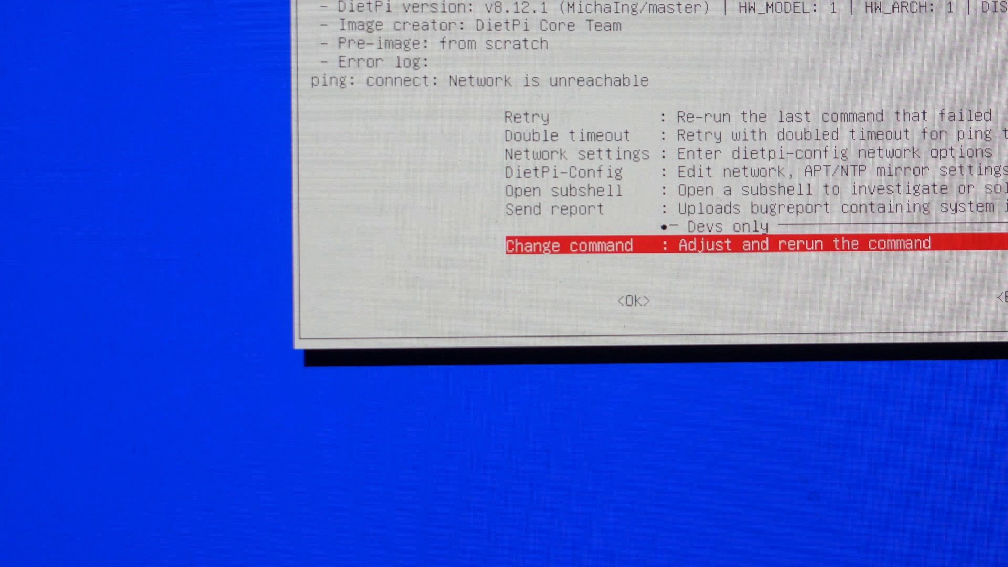
pyautogui.press('Up')
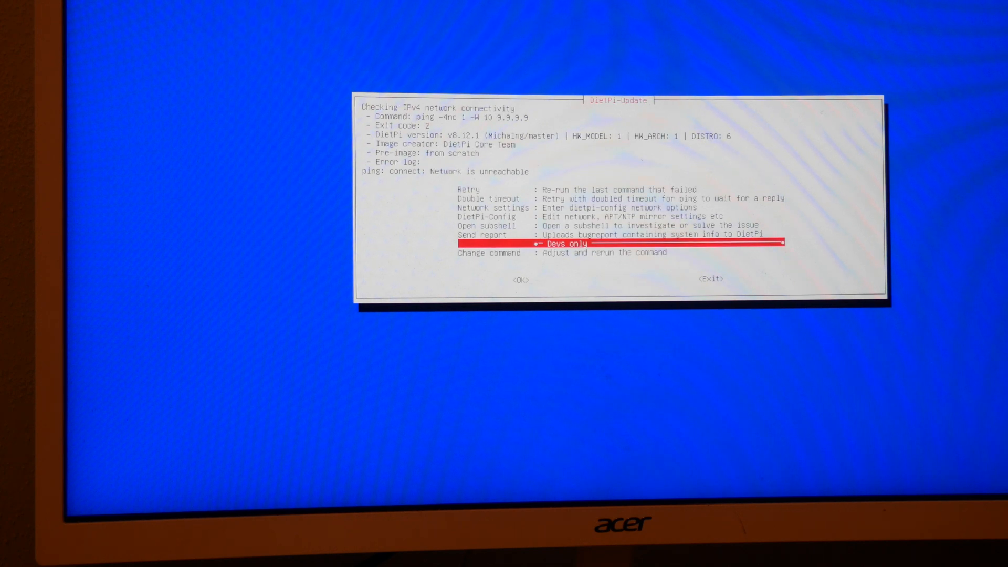
# Choose 'Change command' in the DietPi-Update error menu to edit the failed ping.
pyautogui.press('Up')
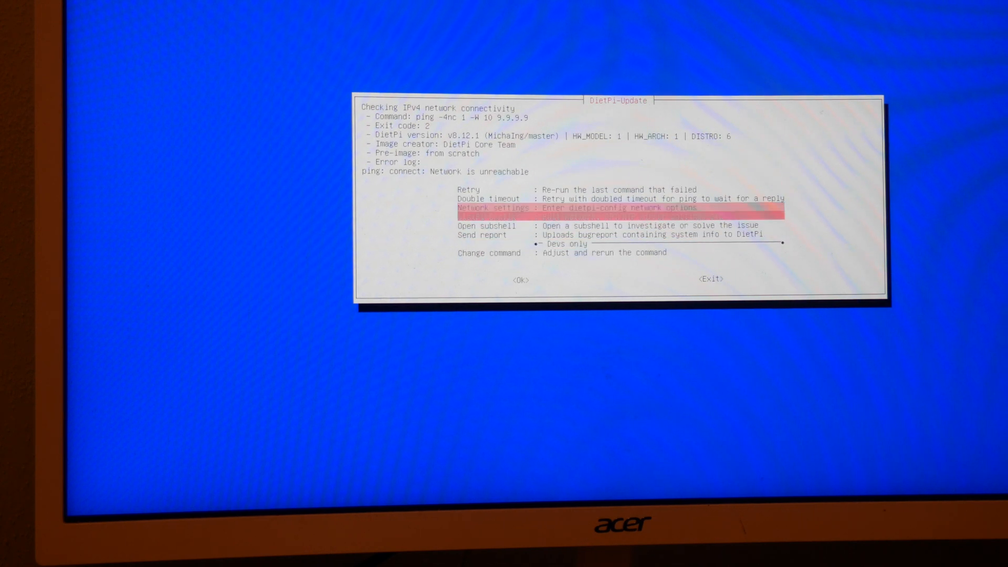
pyautogui.press('Up')
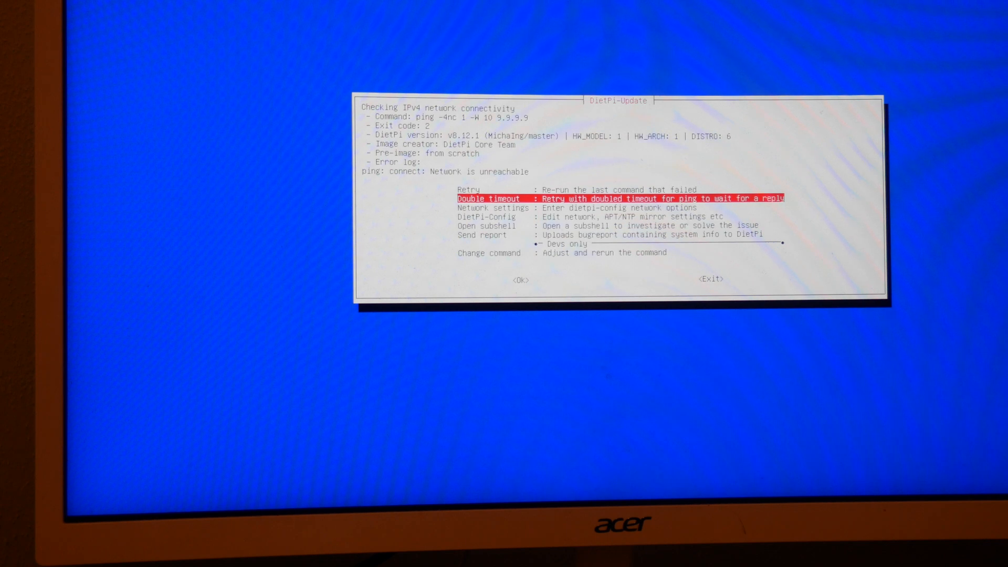
pyautogui.press('Down')
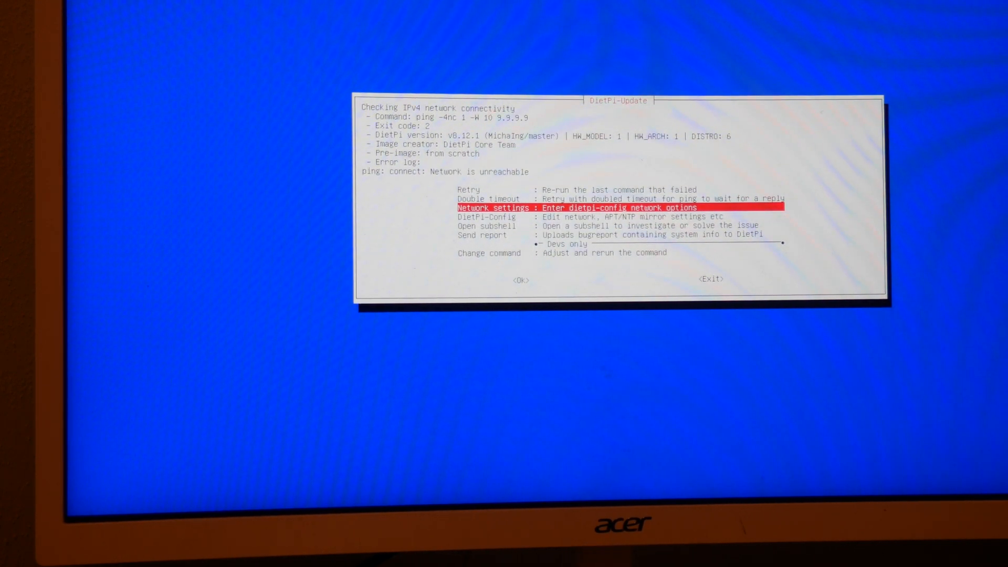
pyautogui.press('Down')
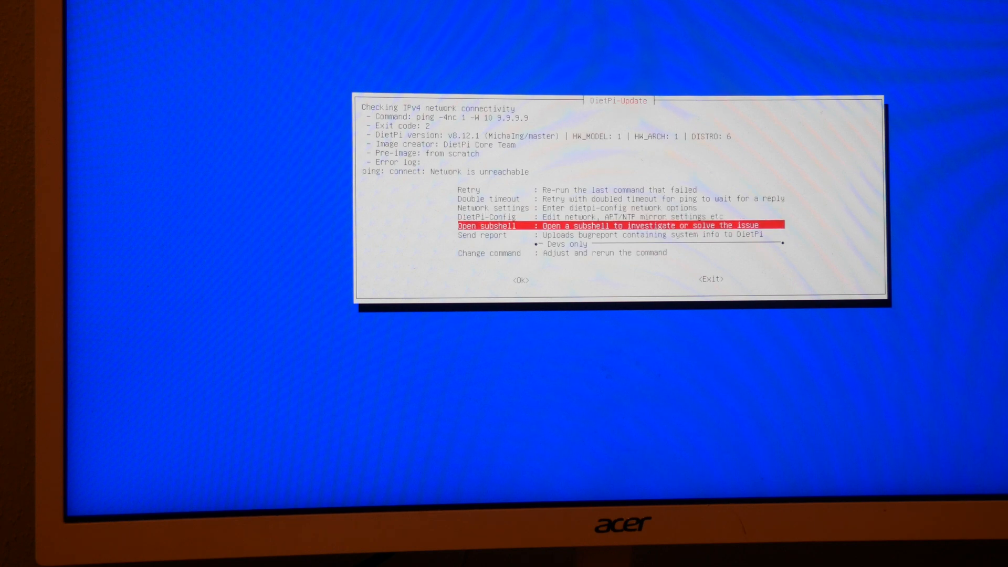
pyautogui.press('Down')
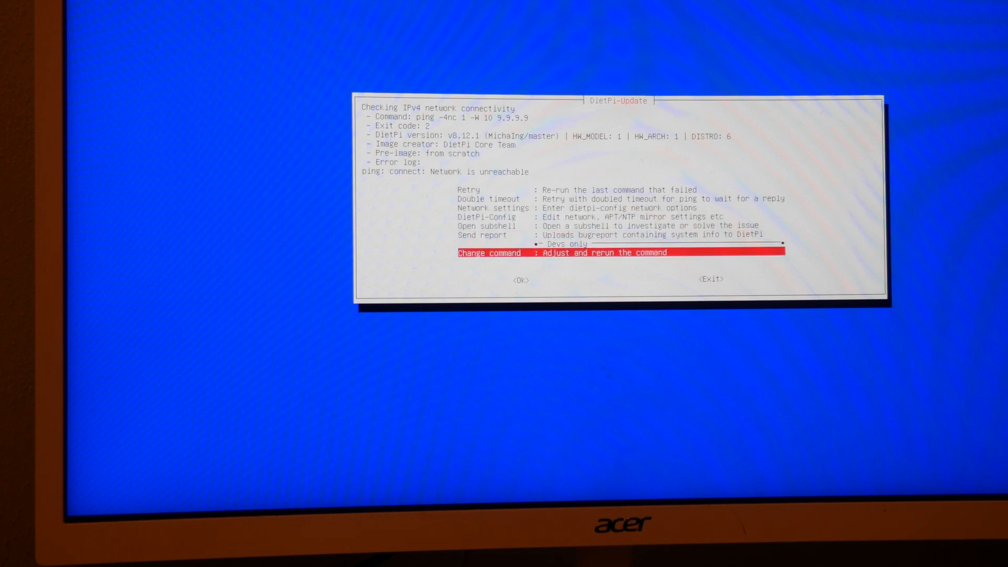
pyautogui.press('up')
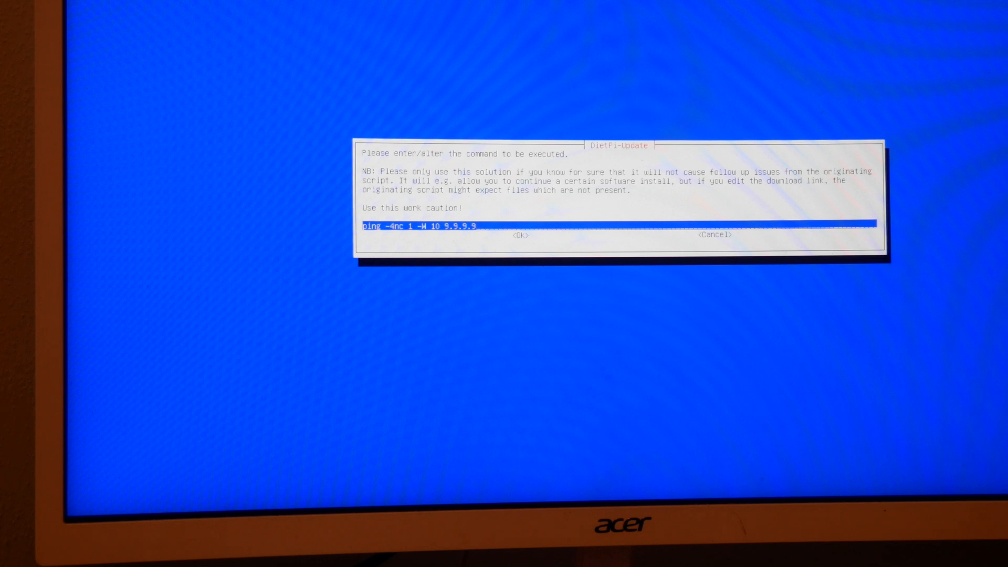
# Accept the unchanged ping to 9.9.9.9, which fails again as network unreachable.
pyautogui.click(520, 234)
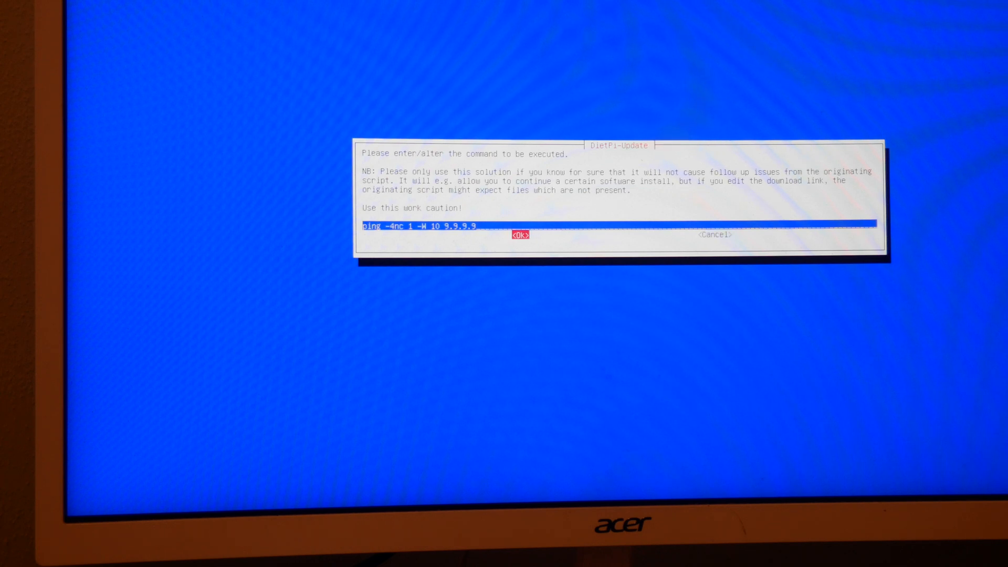
pyautogui.click(520, 234)
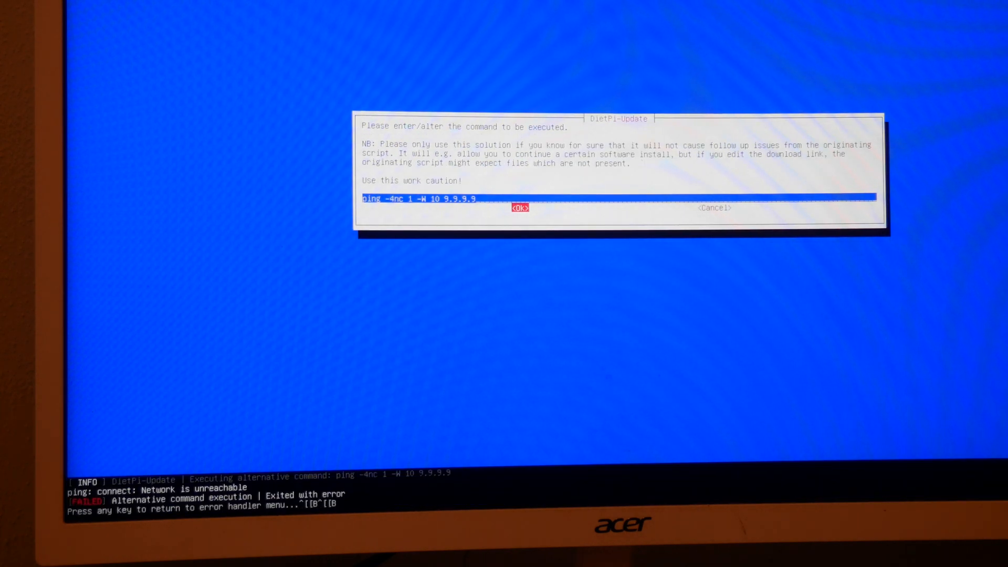